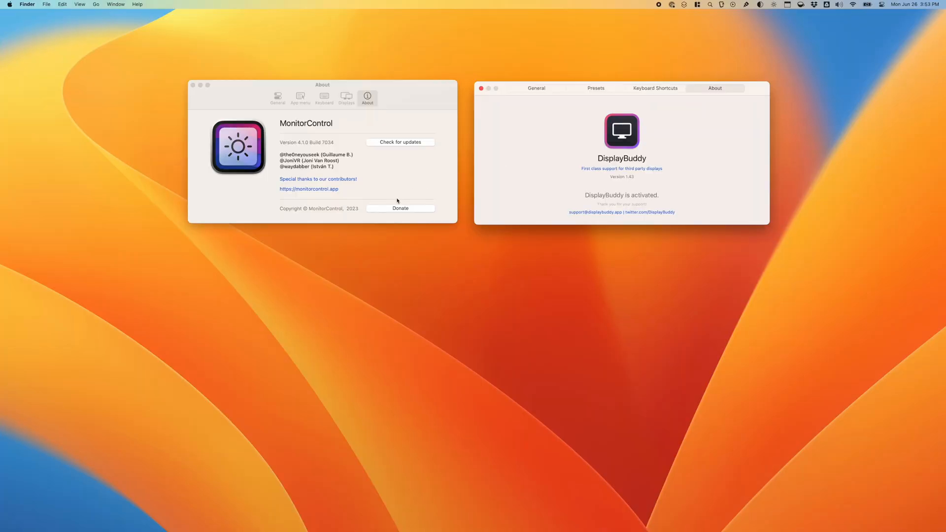
pyautogui.moveTo(413, 181)
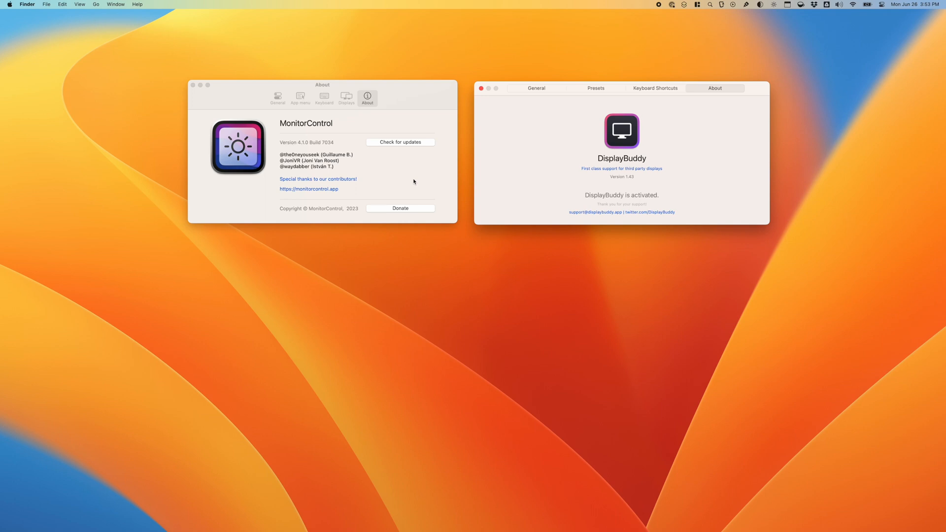
pyautogui.moveTo(438, 179)
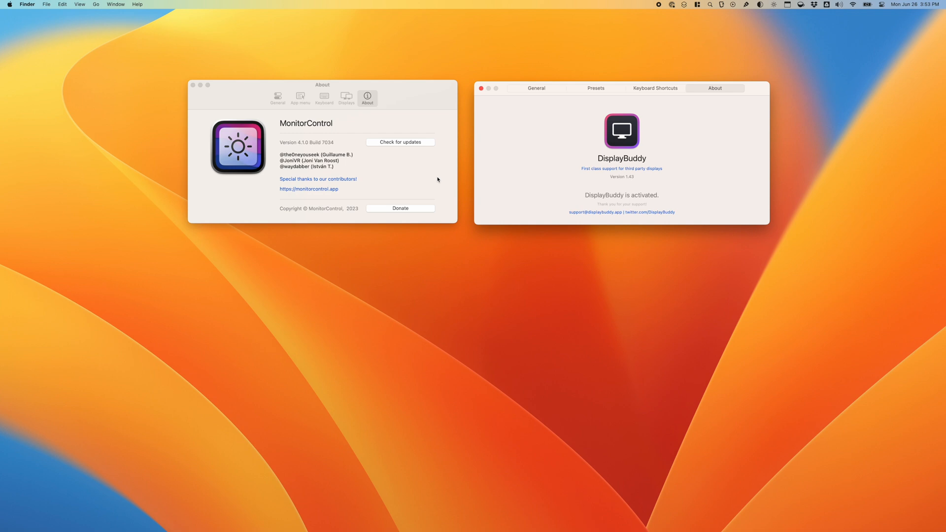
pyautogui.moveTo(284, 140)
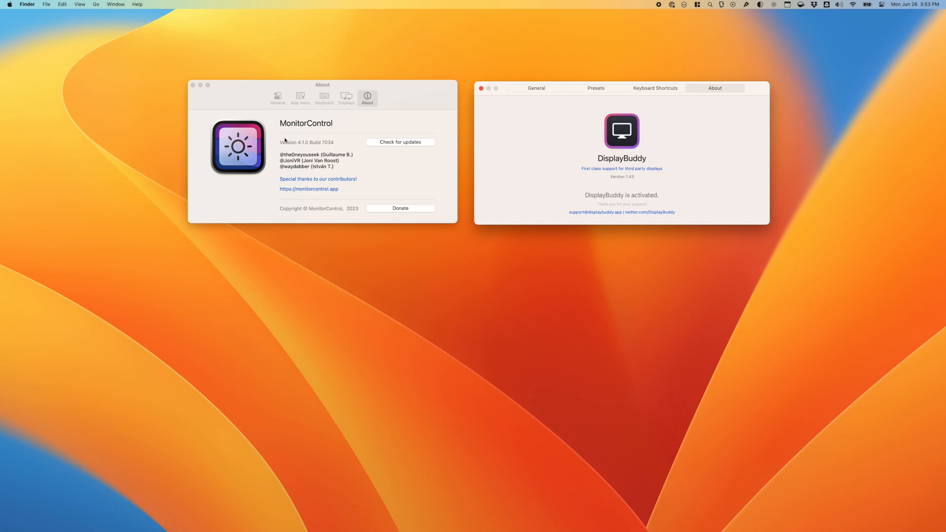
pyautogui.moveTo(550, 165)
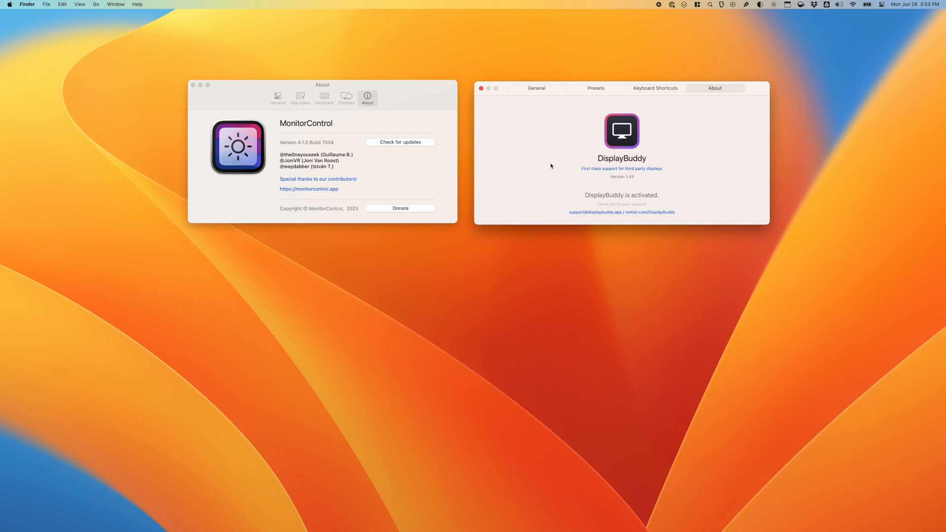
pyautogui.moveTo(300, 153)
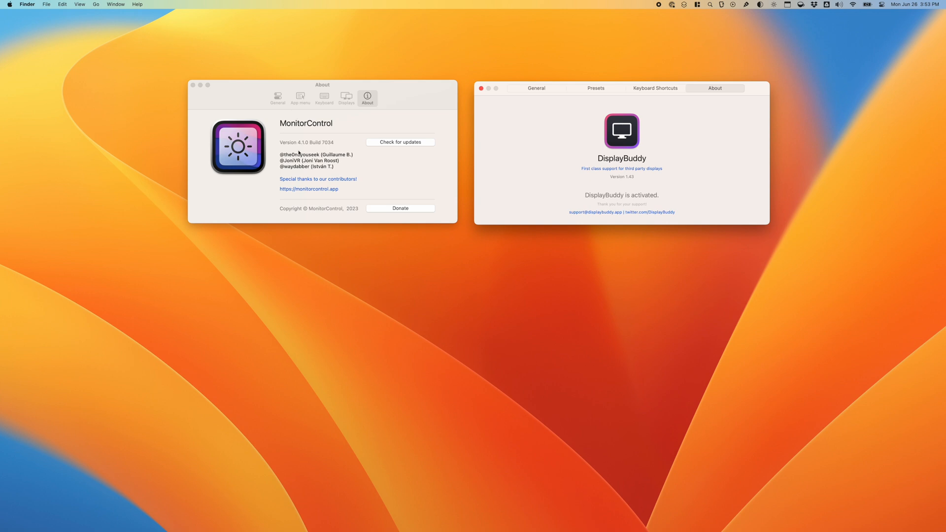
# Show MonitorControl's Displays settings for the built-in laptop display.
pyautogui.click(346, 97)
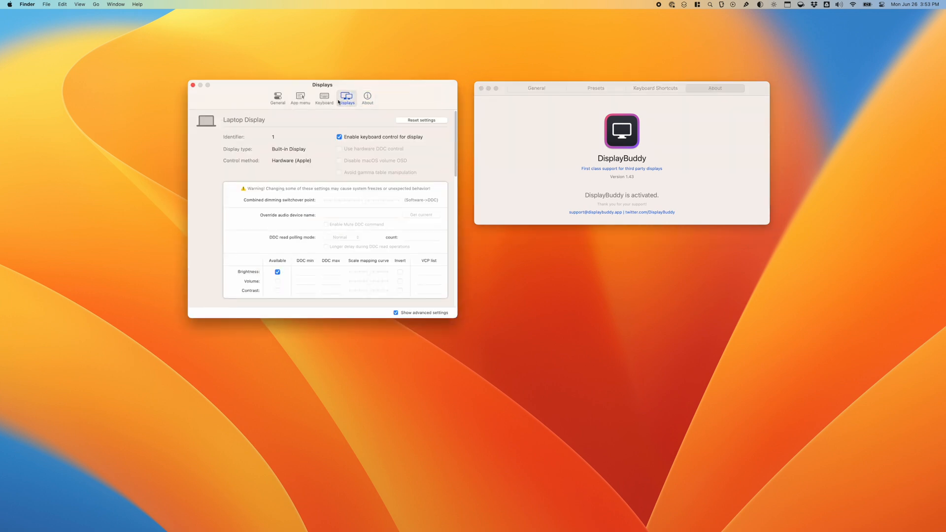
# Review the App menu, General and Keyboard tabs, settling on General brightness options.
pyautogui.click(300, 99)
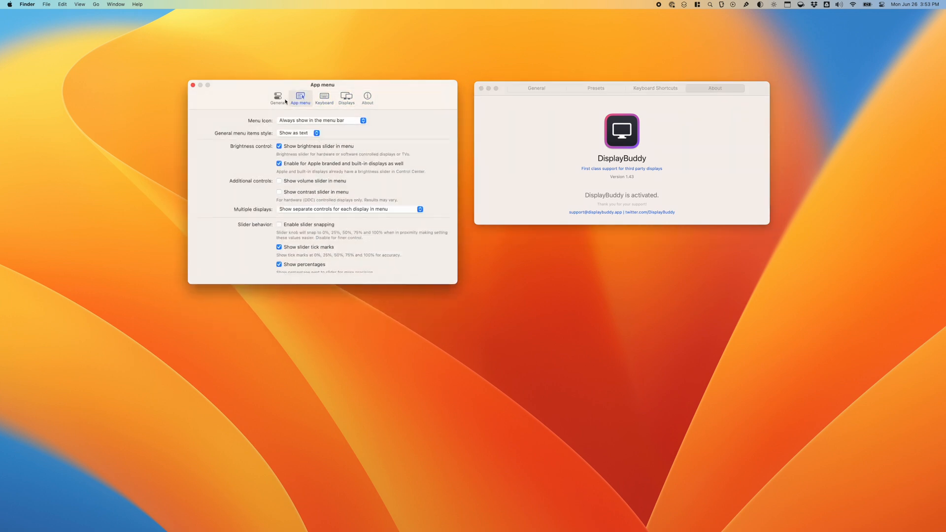
pyautogui.click(278, 97)
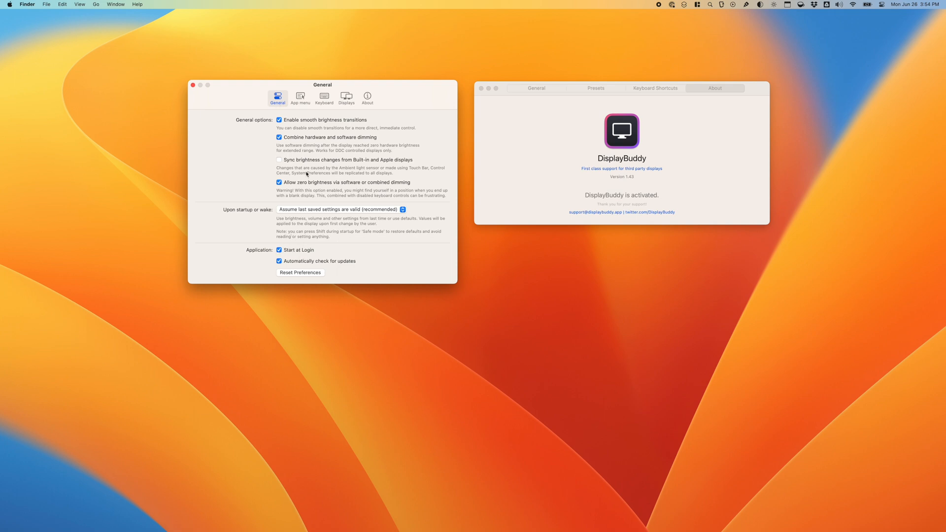
pyautogui.moveTo(346, 98)
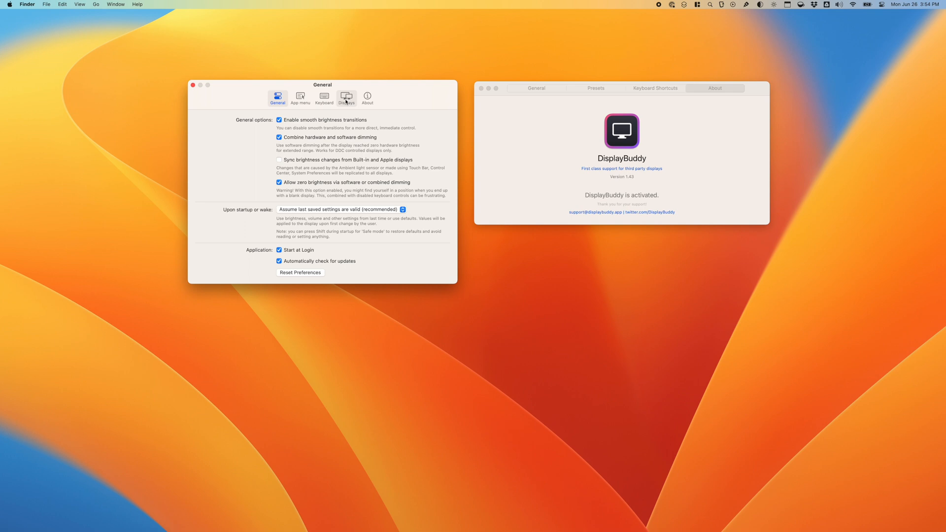
pyautogui.click(325, 97)
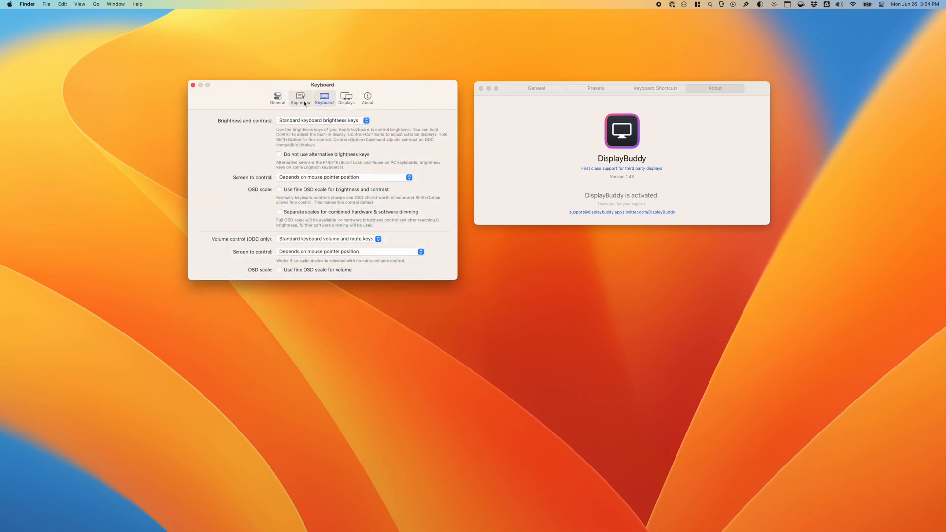
pyautogui.click(278, 98)
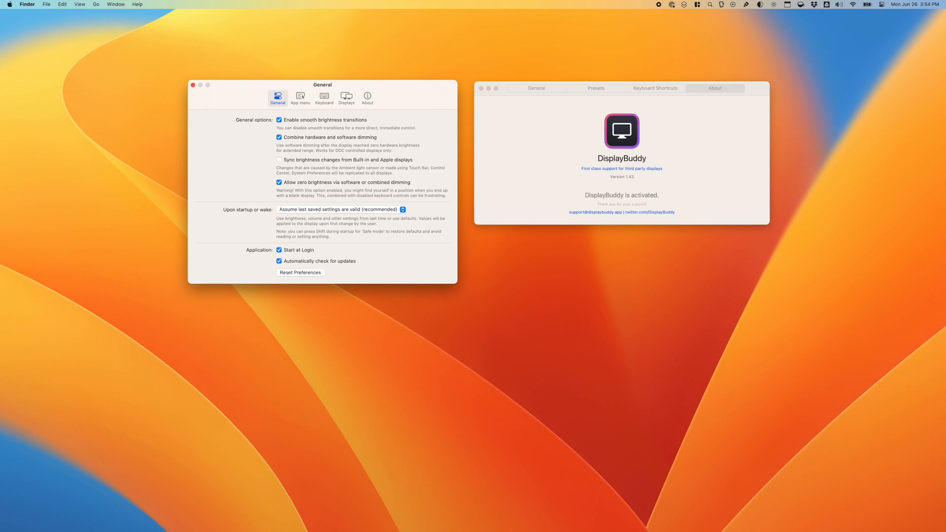
pyautogui.moveTo(486, 313)
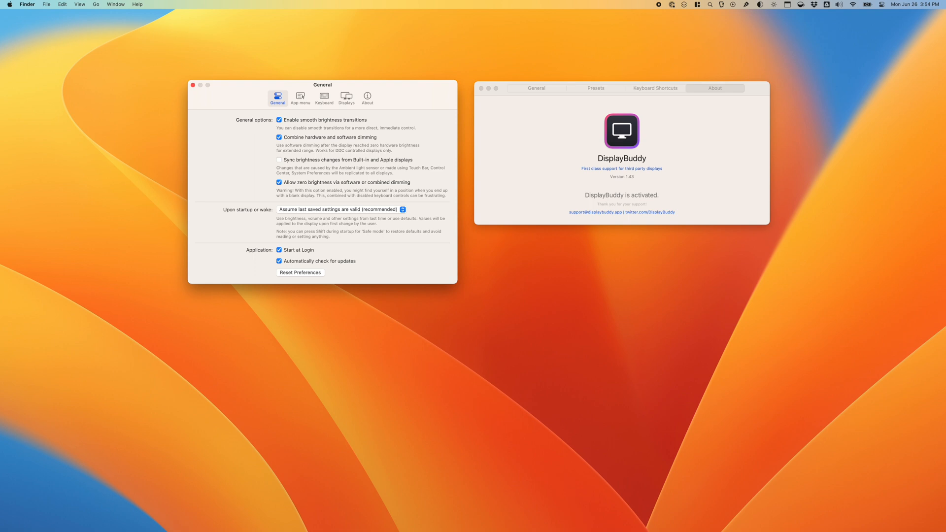
pyautogui.moveTo(504, 435)
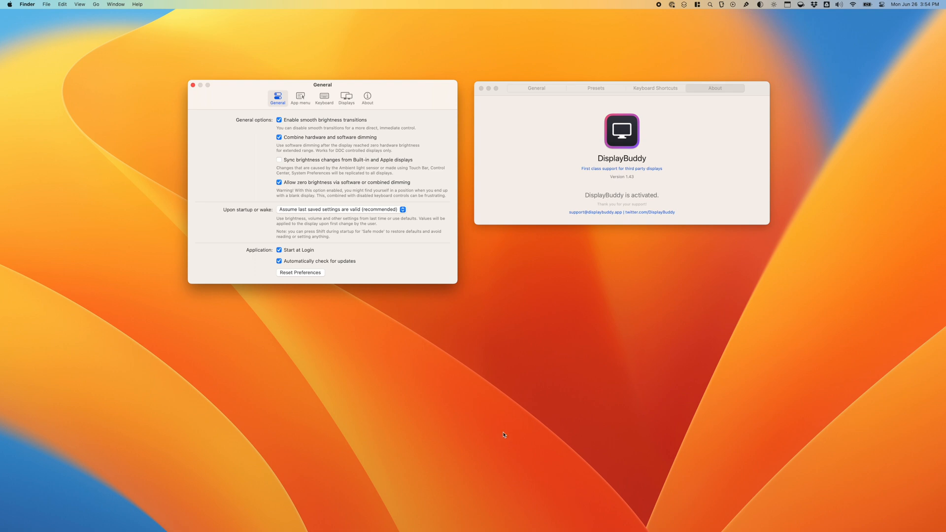
pyautogui.moveTo(445, 303)
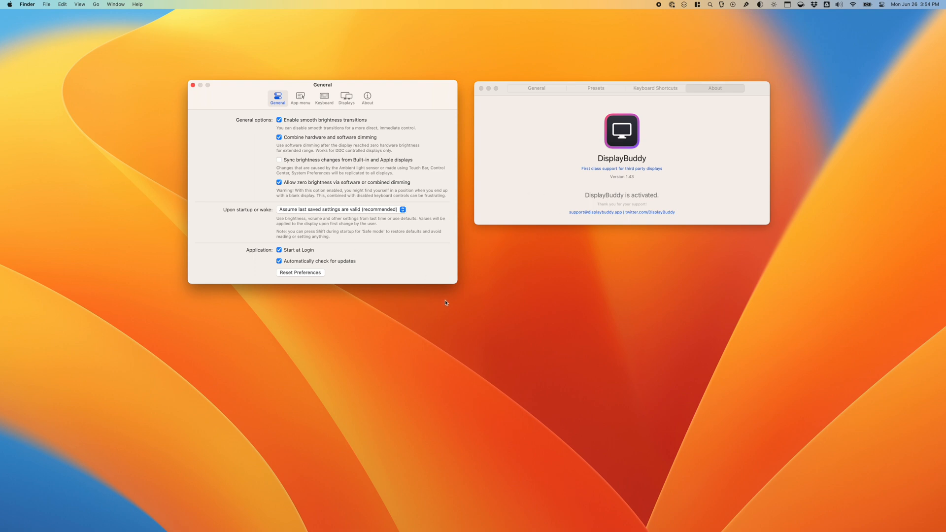
pyautogui.moveTo(477, 294)
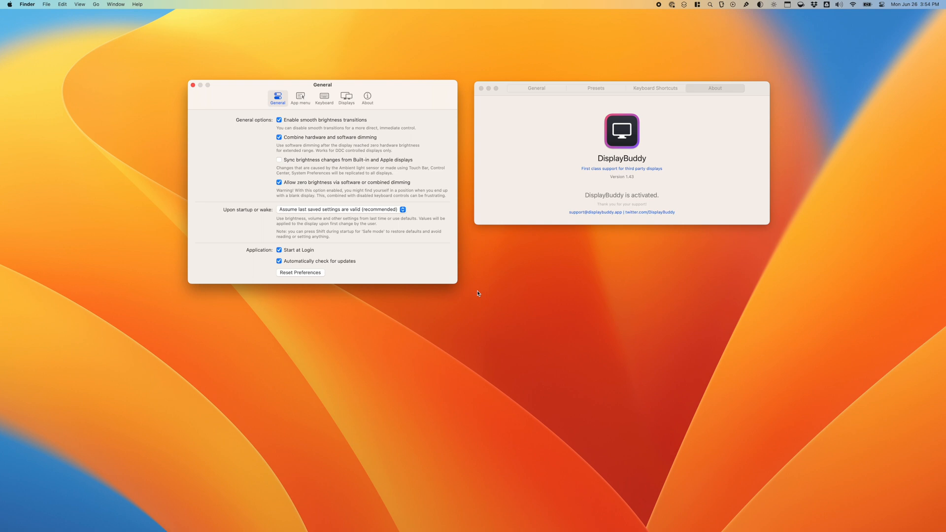
pyautogui.moveTo(477, 294)
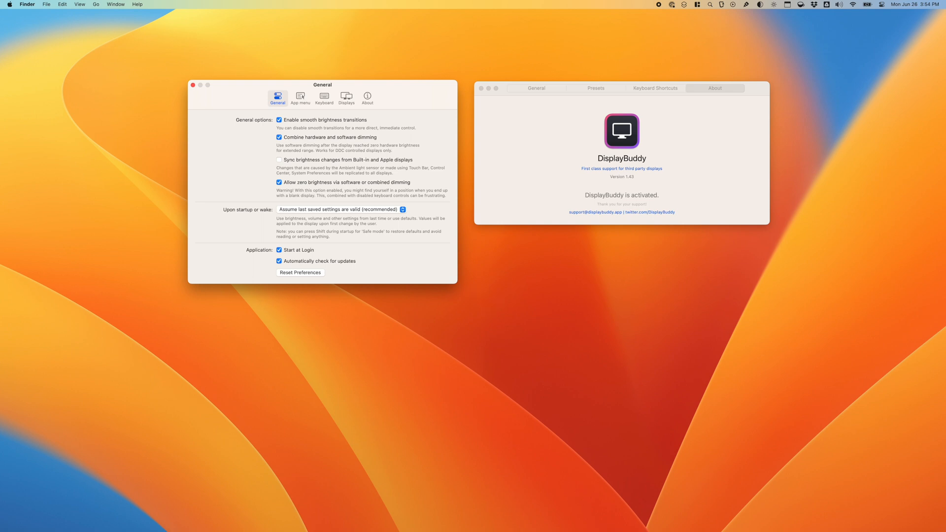
pyautogui.moveTo(320, 312)
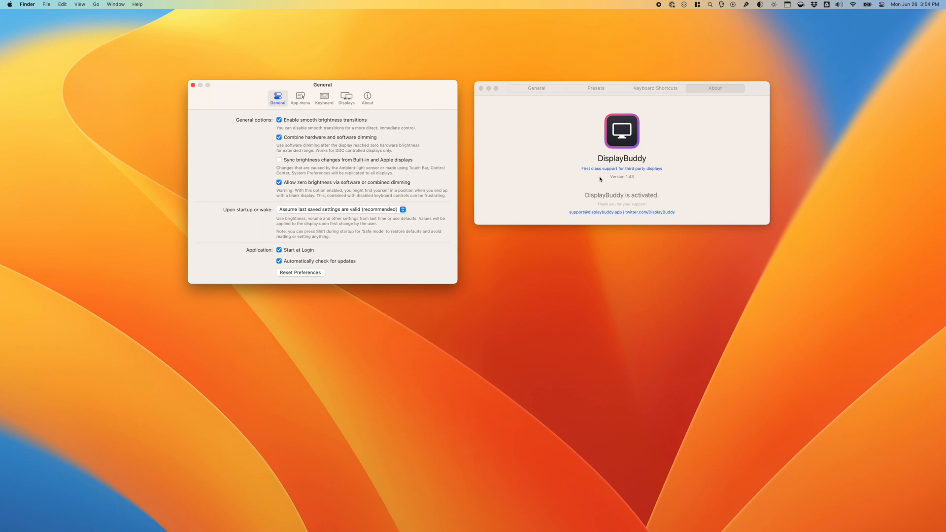
# Show DisplayBuddy's keyboard shortcut settings with custom input-switching shortcuts.
pyautogui.click(654, 88)
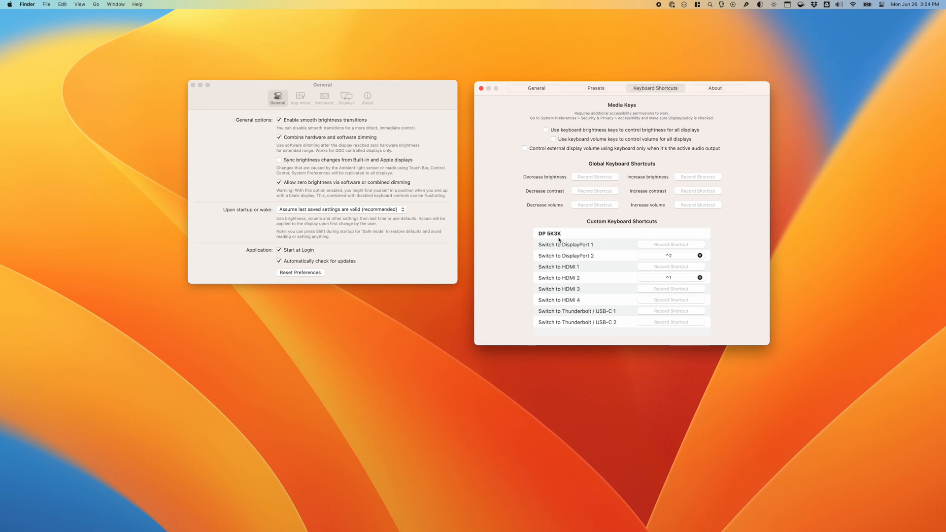
pyautogui.moveTo(654, 265)
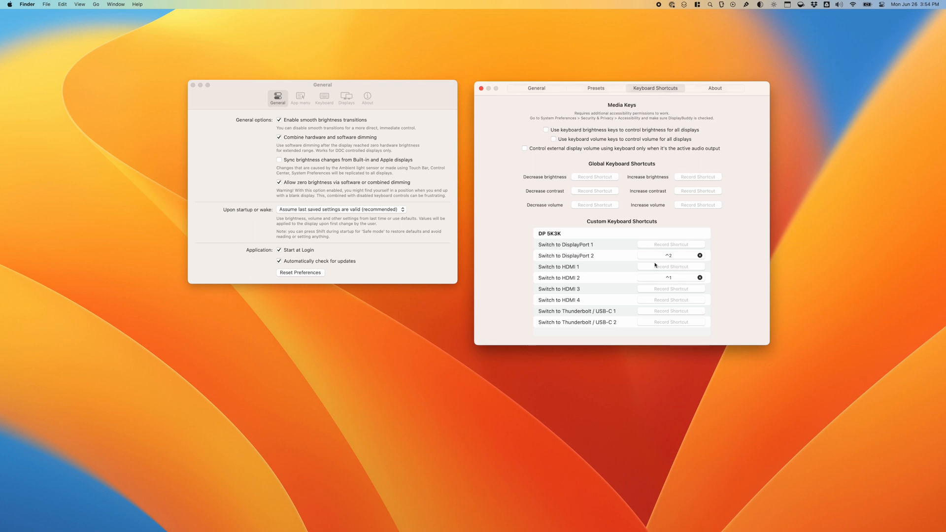
pyautogui.moveTo(592, 283)
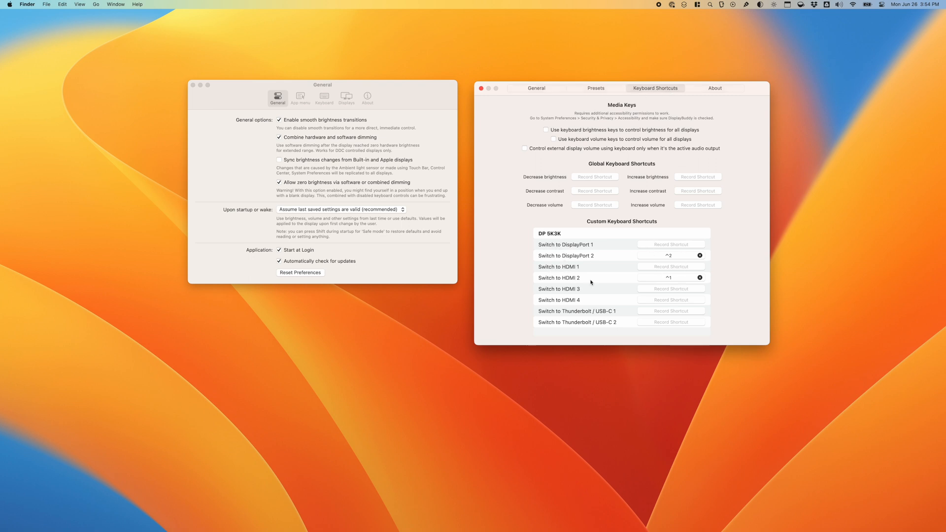
pyautogui.moveTo(669, 265)
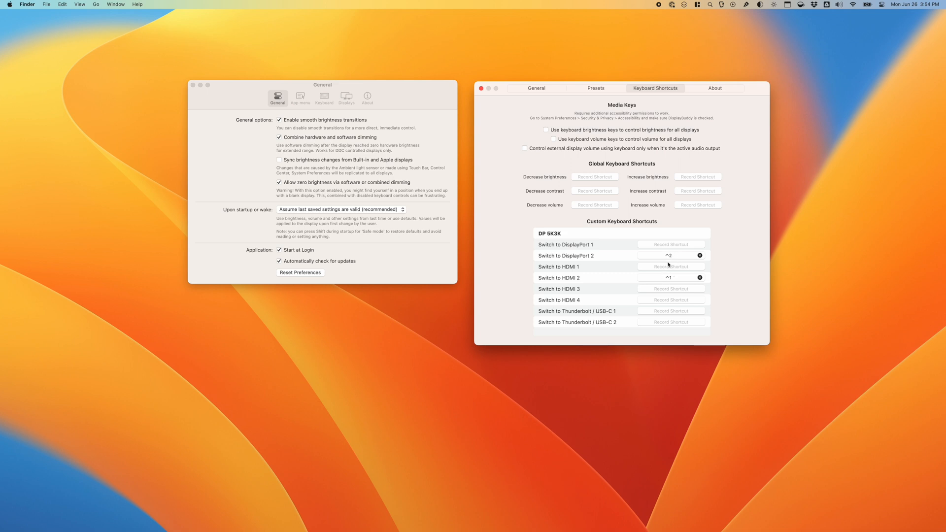
pyautogui.moveTo(655, 295)
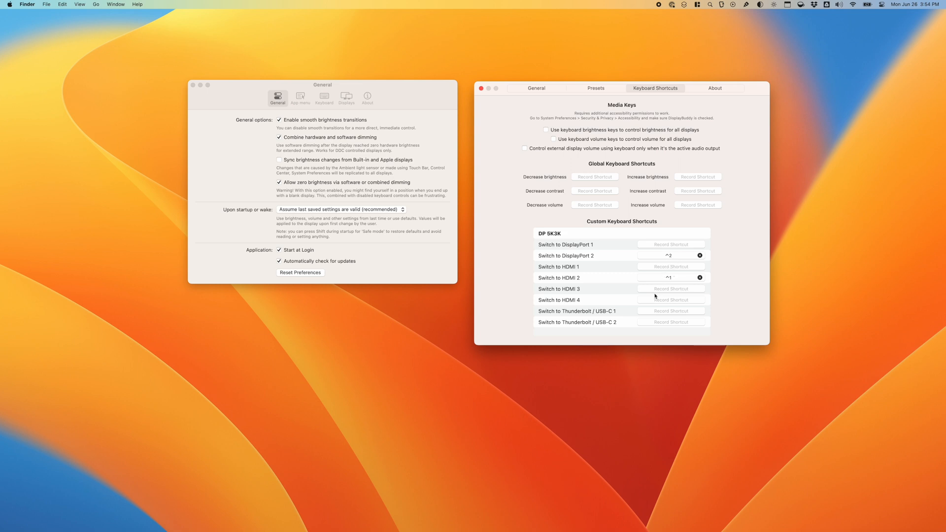
pyautogui.moveTo(655, 284)
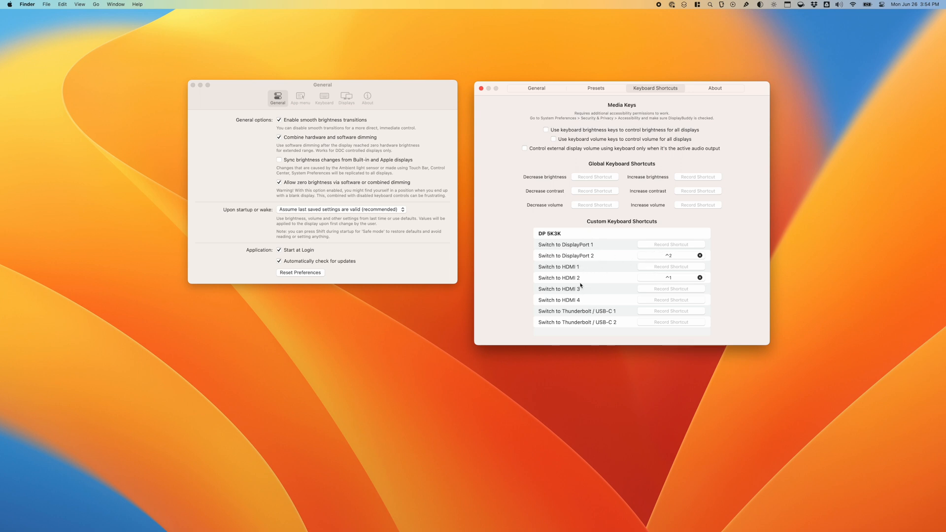
pyautogui.moveTo(592, 276)
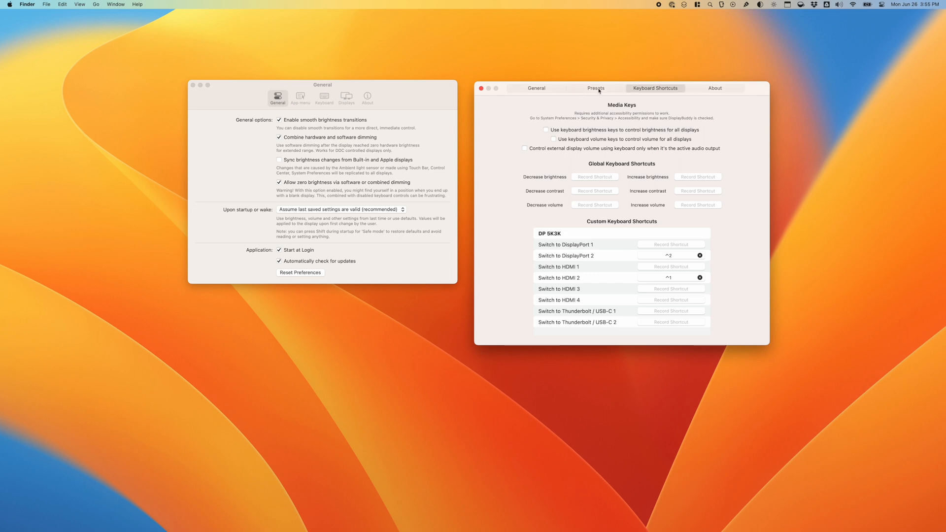
pyautogui.click(537, 88)
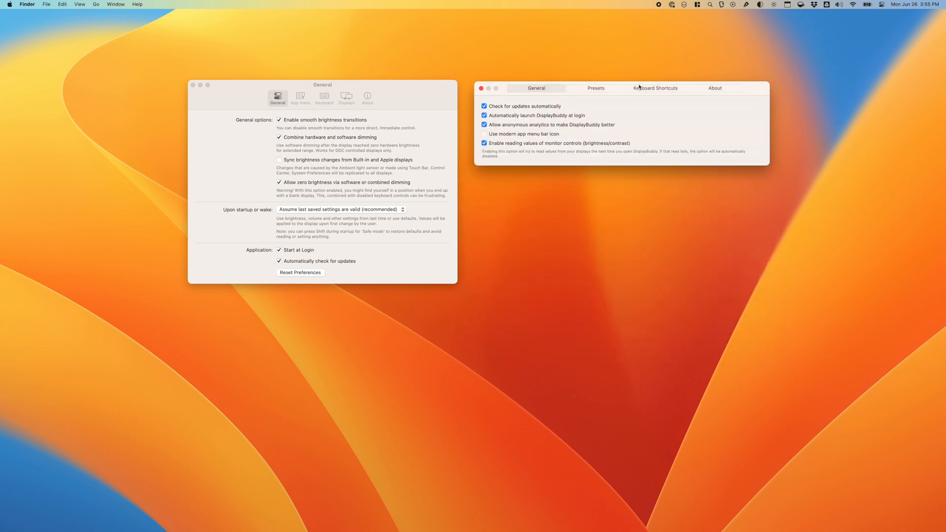
pyautogui.click(655, 88)
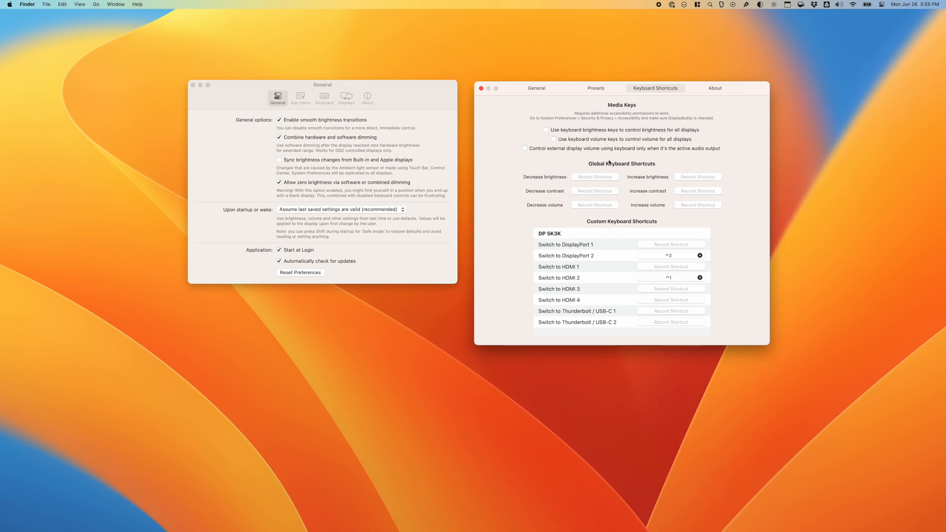
pyautogui.click(714, 88)
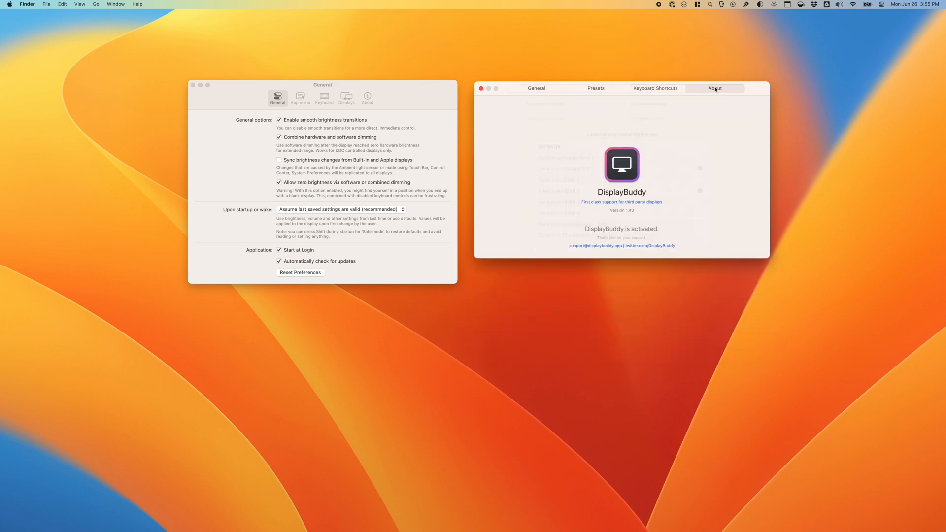
pyautogui.click(654, 88)
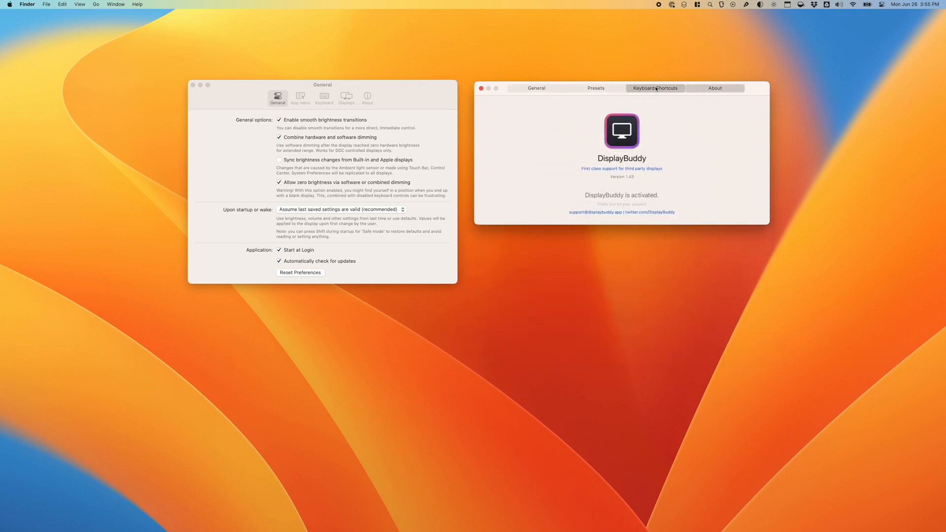
pyautogui.click(366, 97)
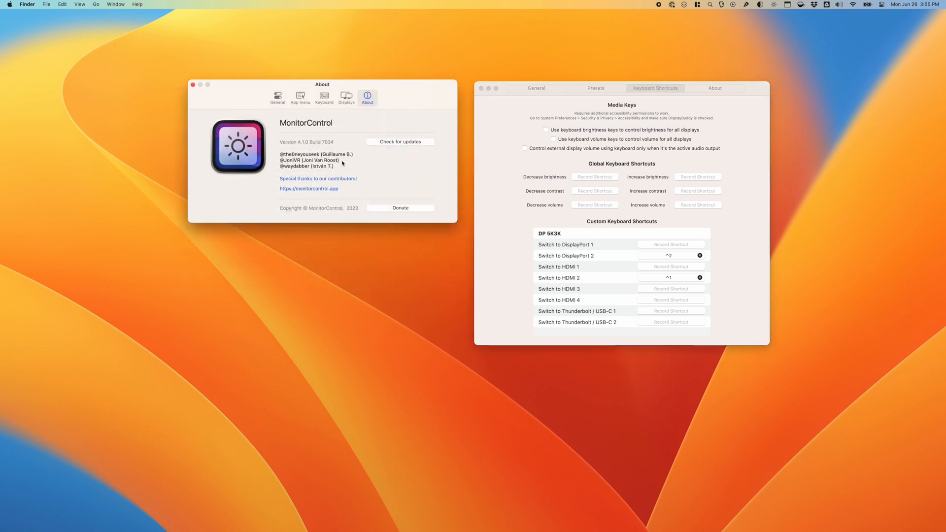
pyautogui.moveTo(393, 93)
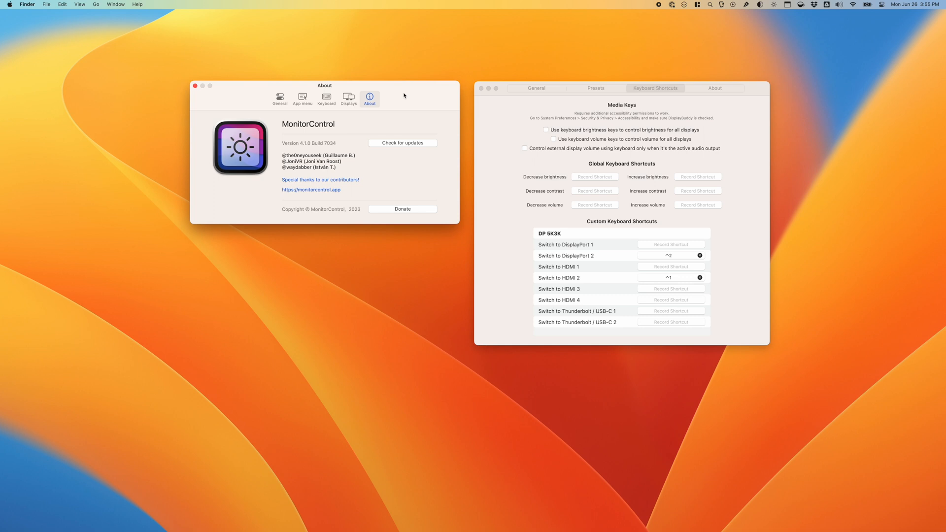
# Show MonitorControl's About page and briefly view DisplayBuddy's menu bar brightness sliders.
pyautogui.click(499, 213)
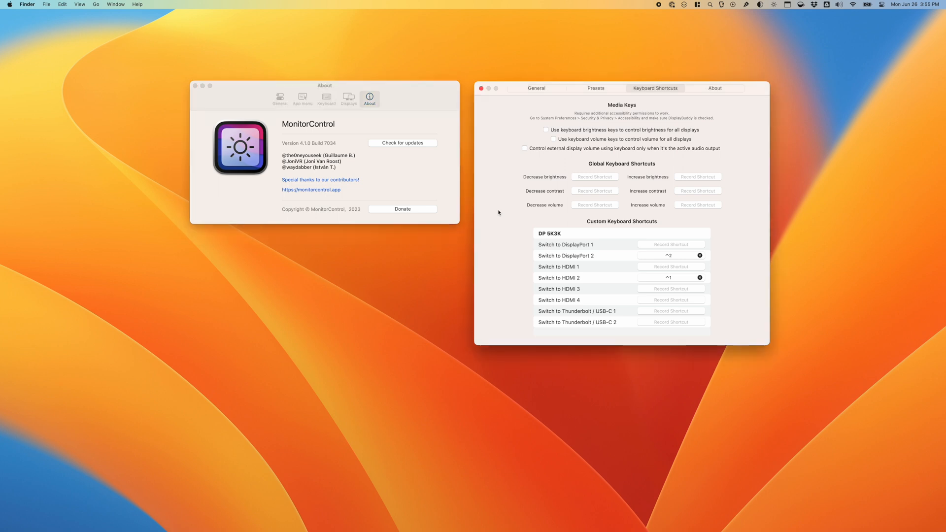
pyautogui.moveTo(674, 111)
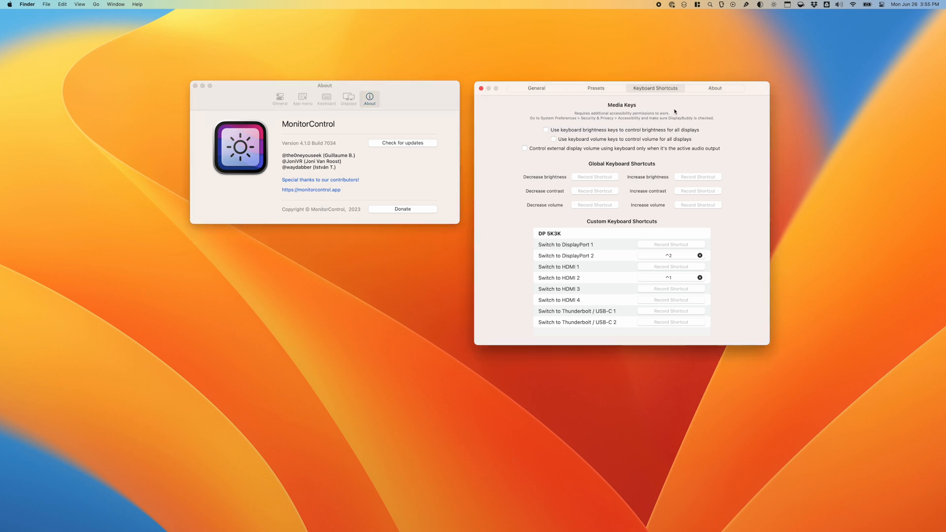
pyautogui.click(760, 4)
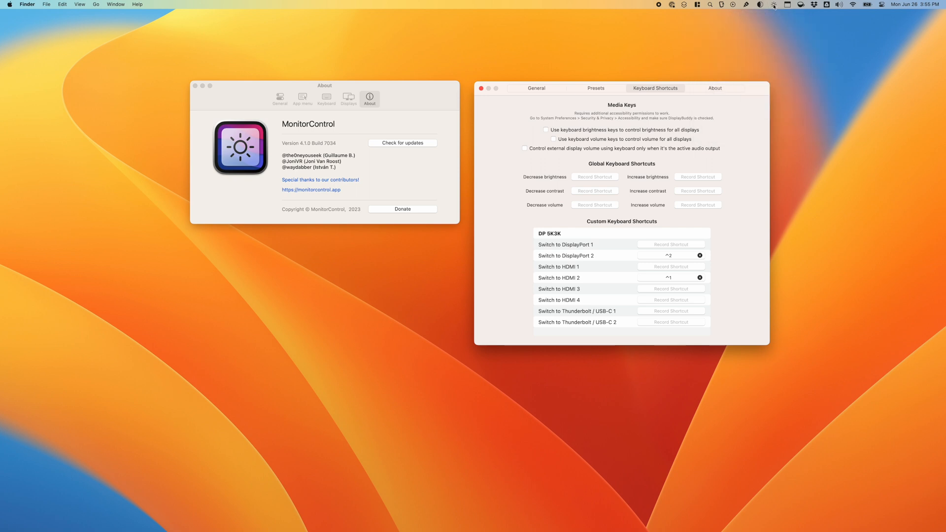
pyautogui.click(774, 4)
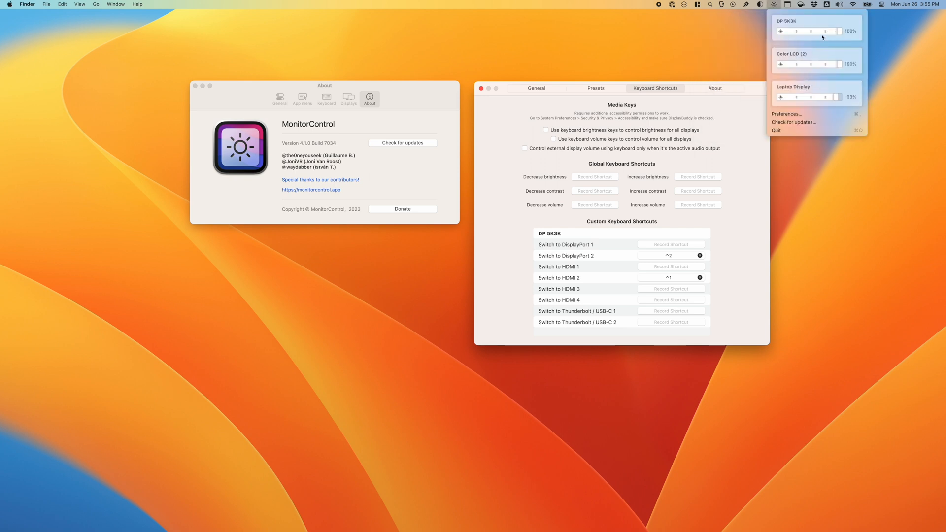
pyautogui.moveTo(829, 56)
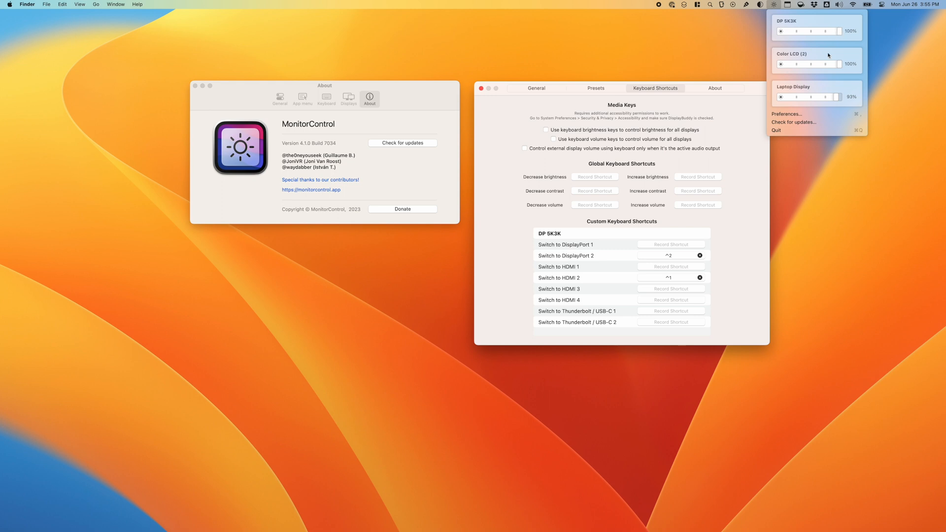
pyautogui.click(520, 112)
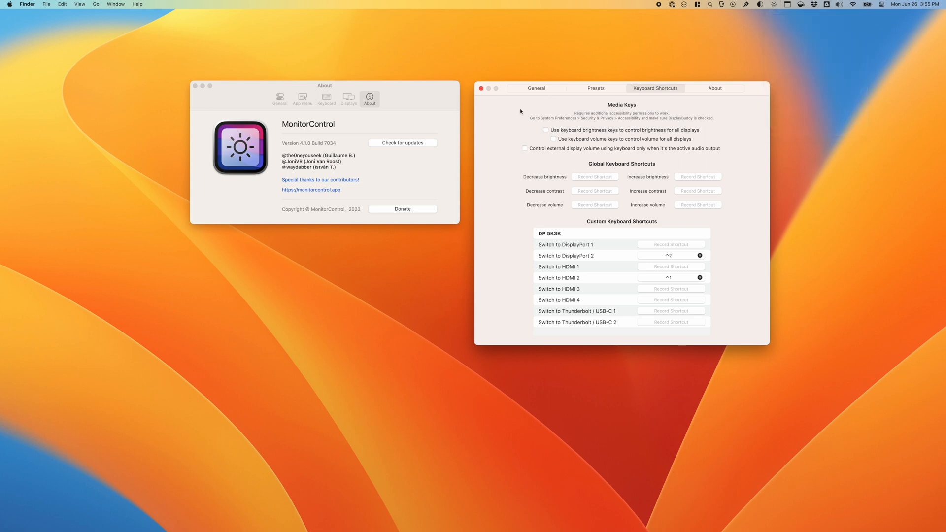
# Show DisplayBuddy's General settings with updates, launch at login and analytics enabled.
pyautogui.click(536, 88)
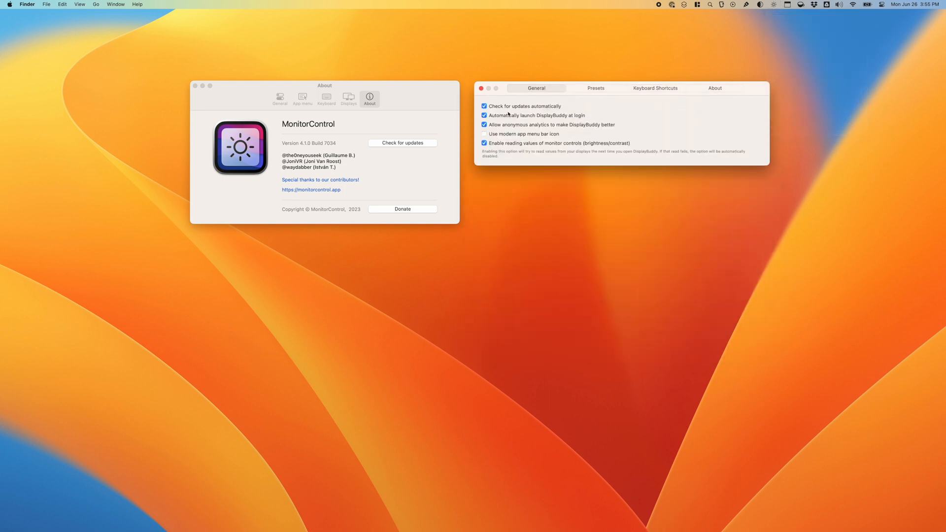